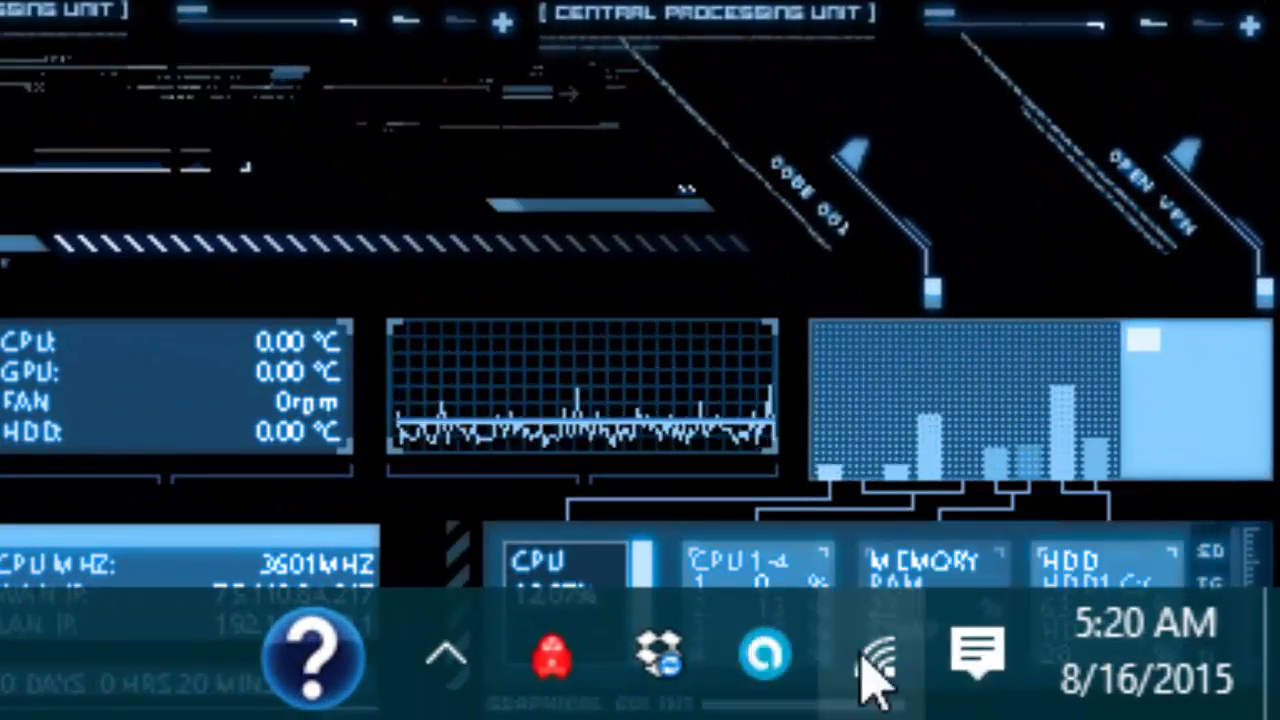
mouse_move(884, 676)
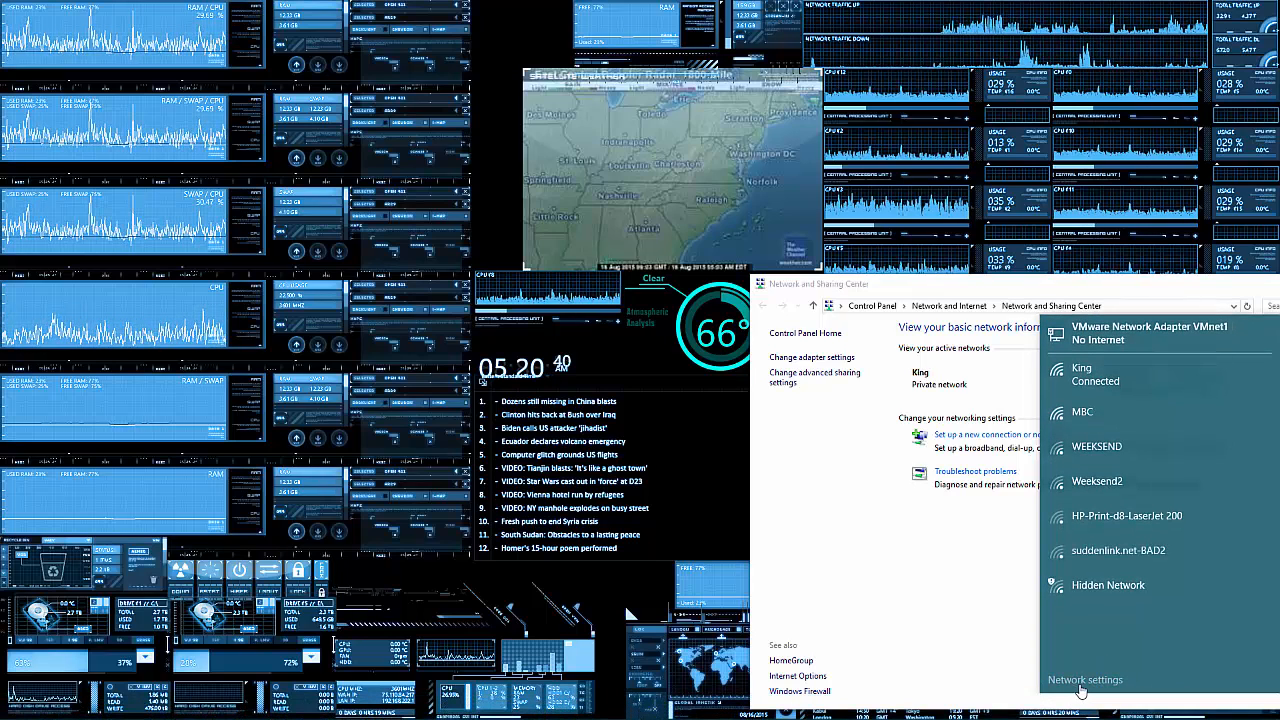
Go to the Network & Internet Wi-Fi settings from the network flyout
click(1084, 680)
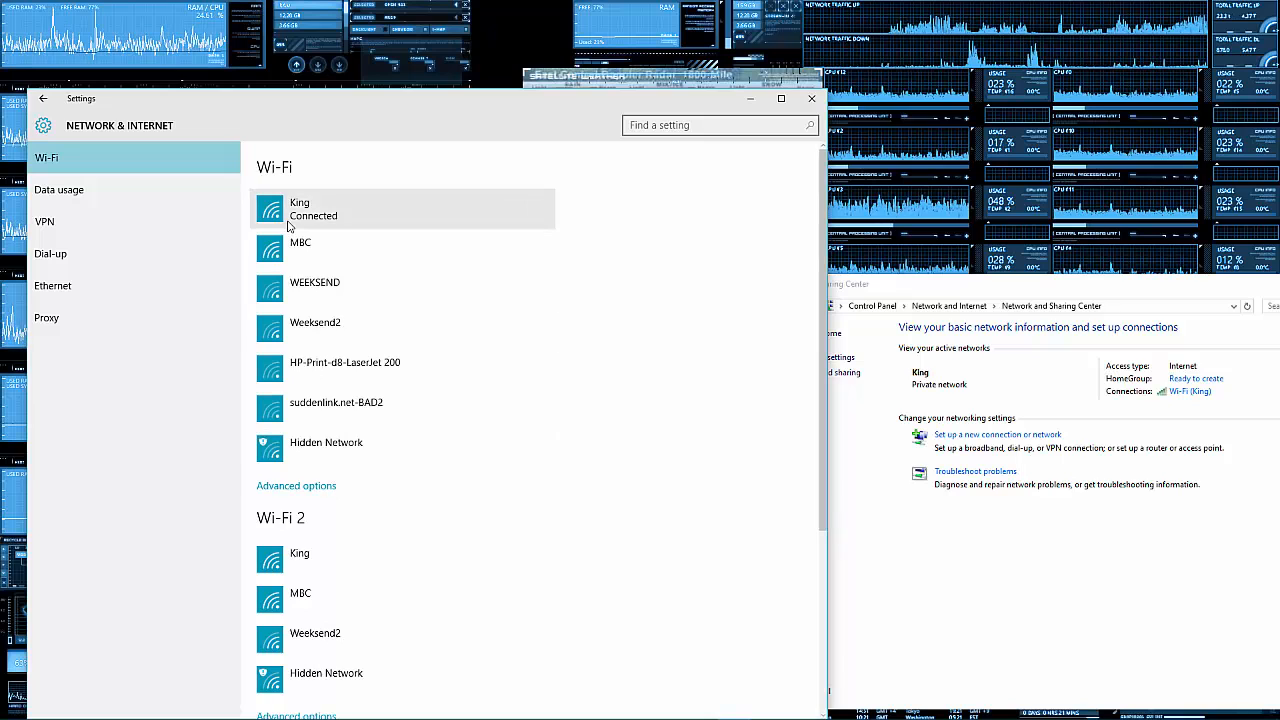
mouse_move(362, 256)
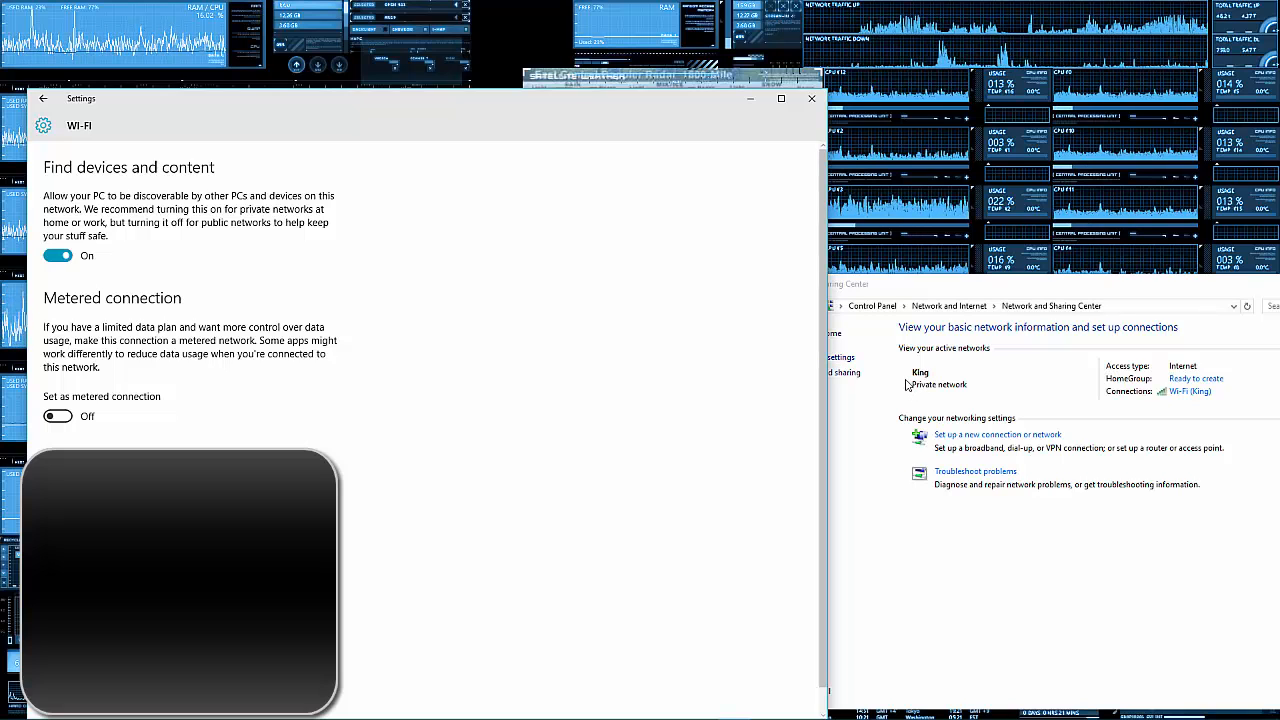
click(56, 256)
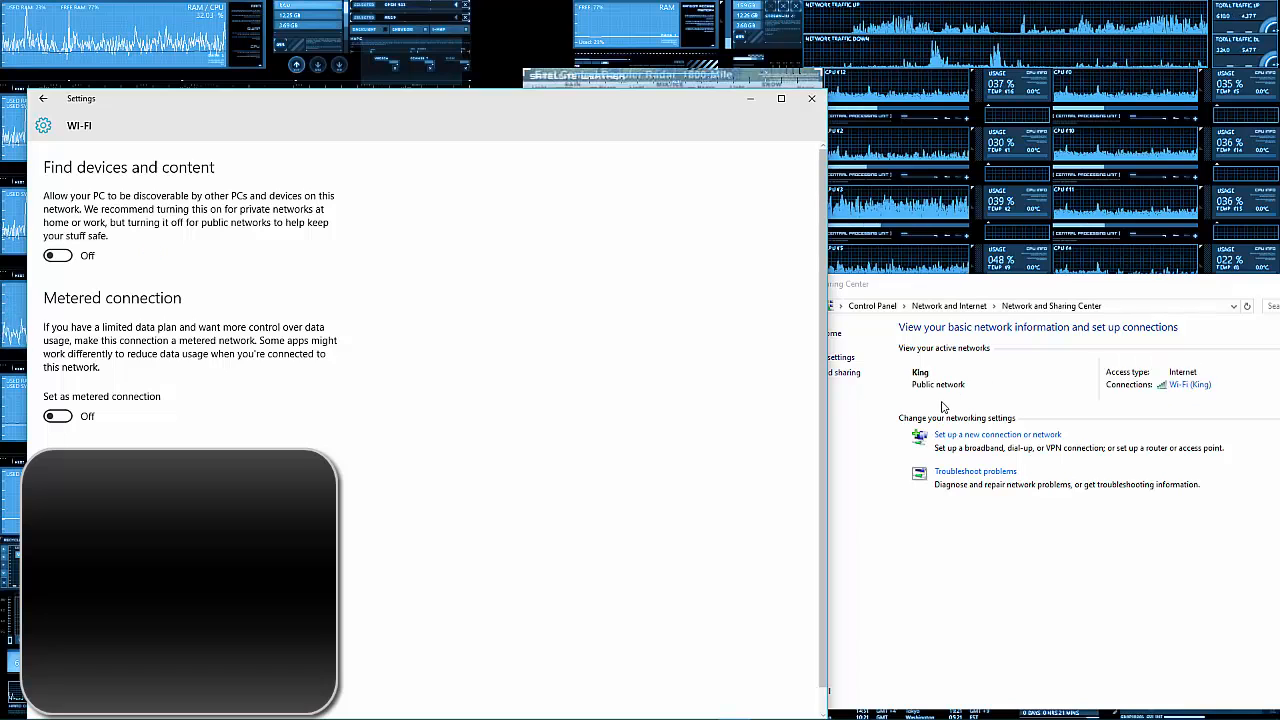
mouse_move(932, 392)
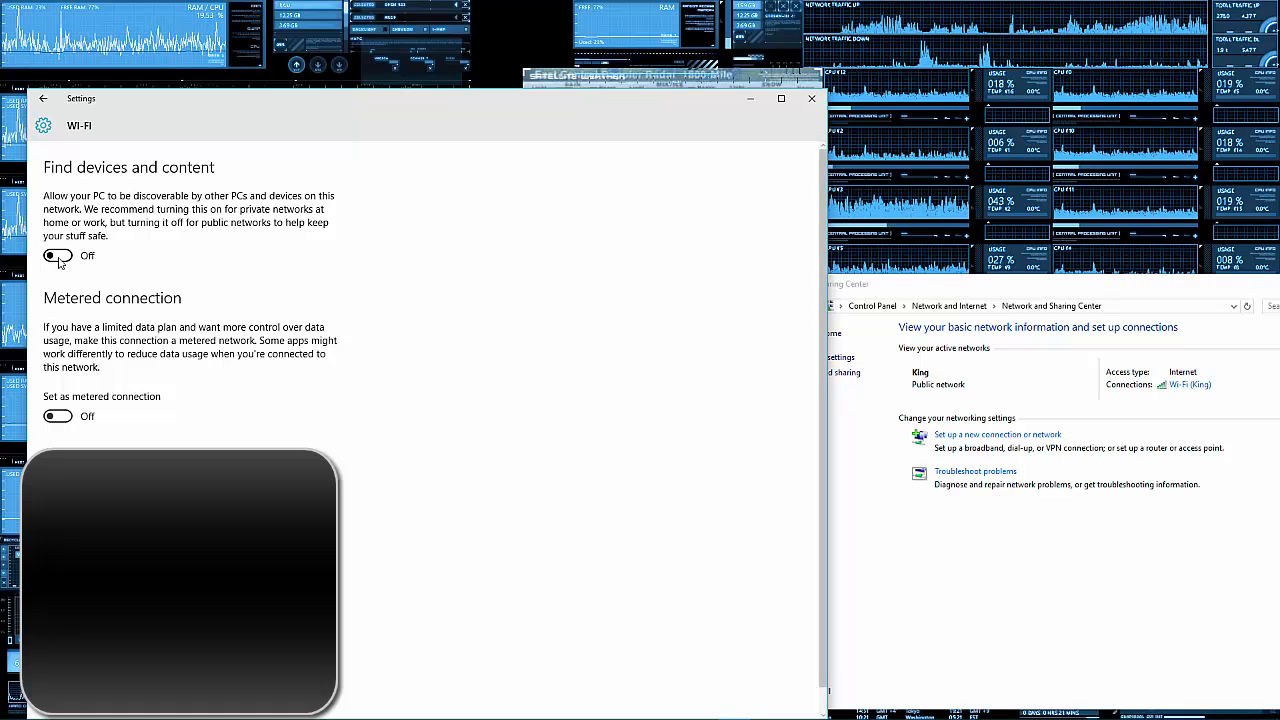
click(58, 256)
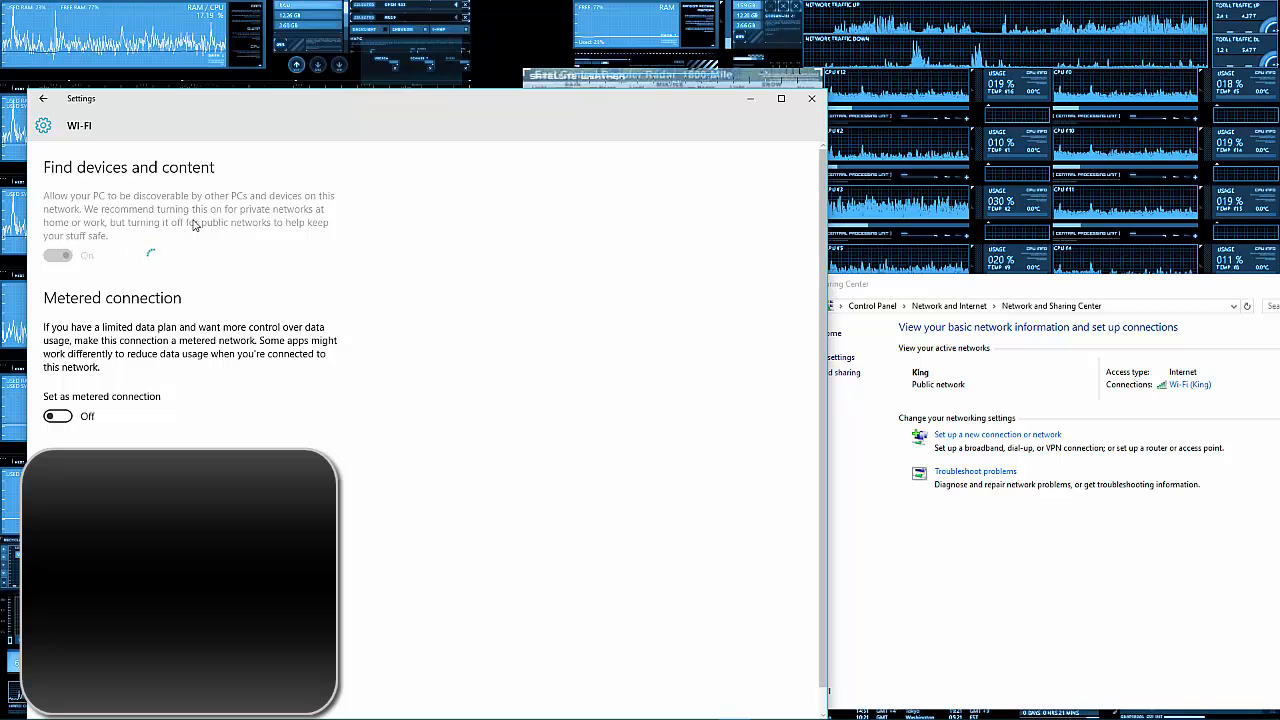
click(58, 256)
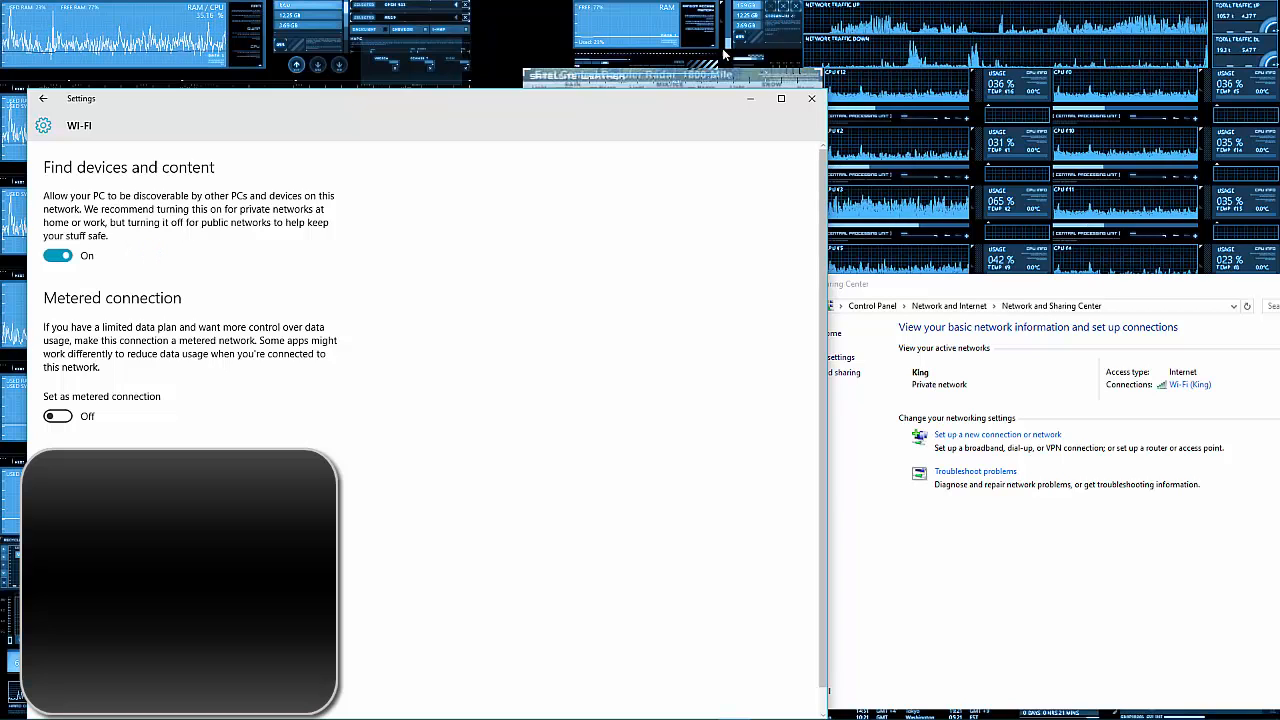
mouse_move(810, 100)
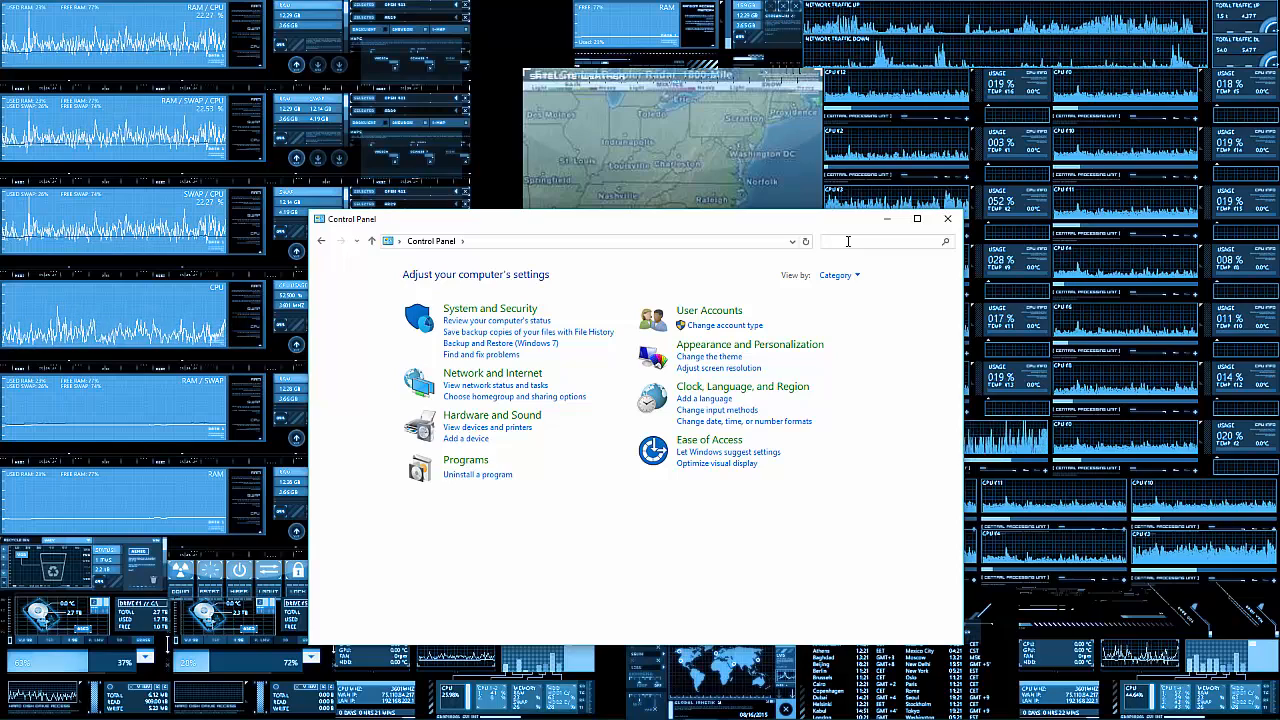
Search Control Panel for 'f' and go to the Windows Firewall page
text(f)
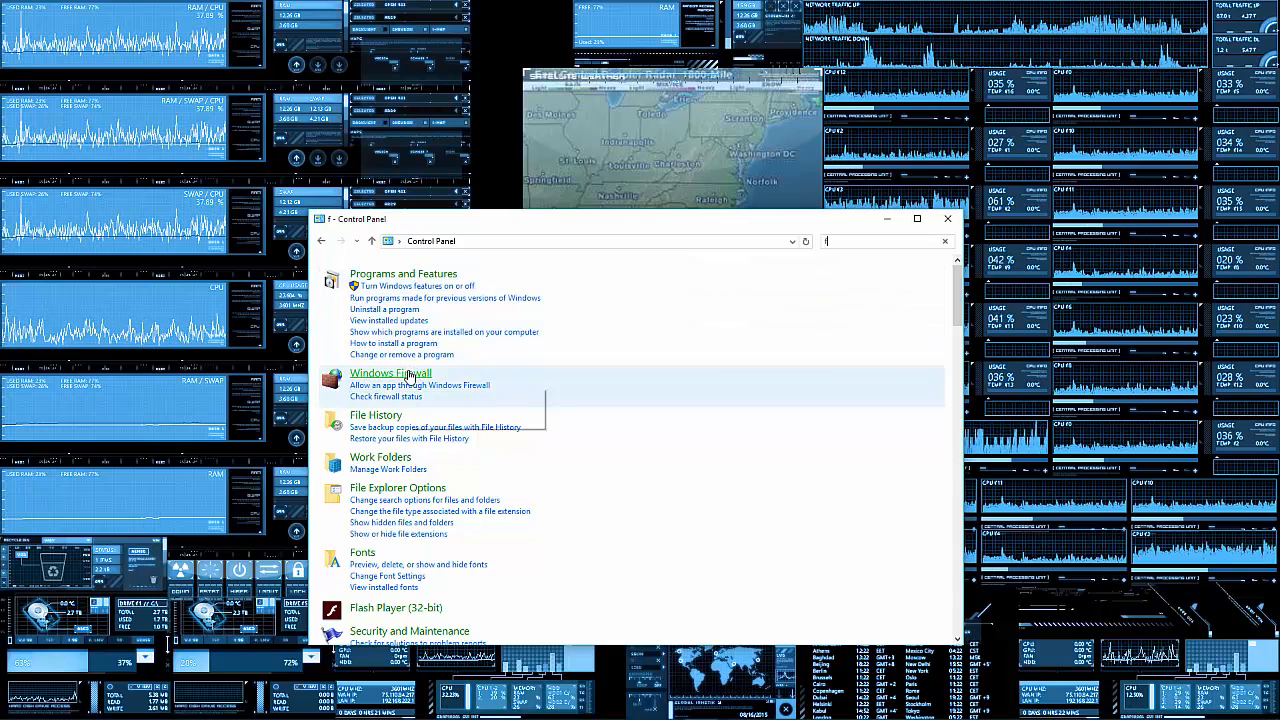
click(390, 374)
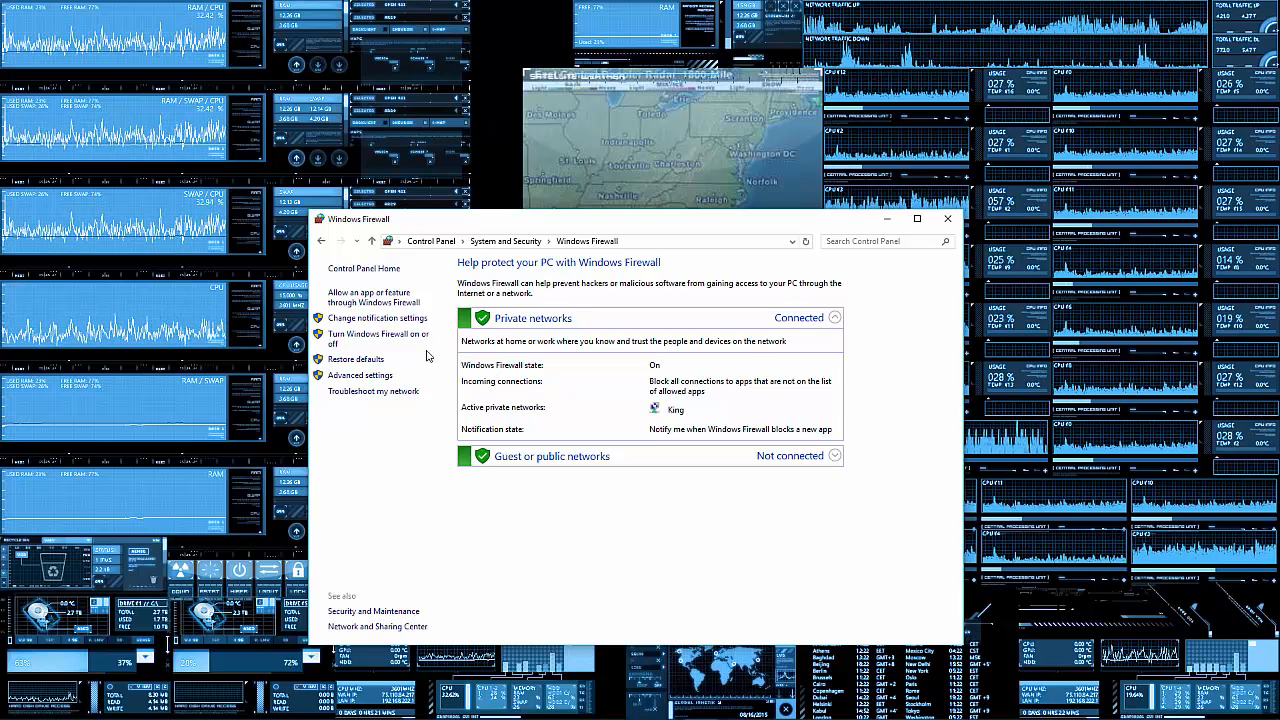
mouse_move(408, 302)
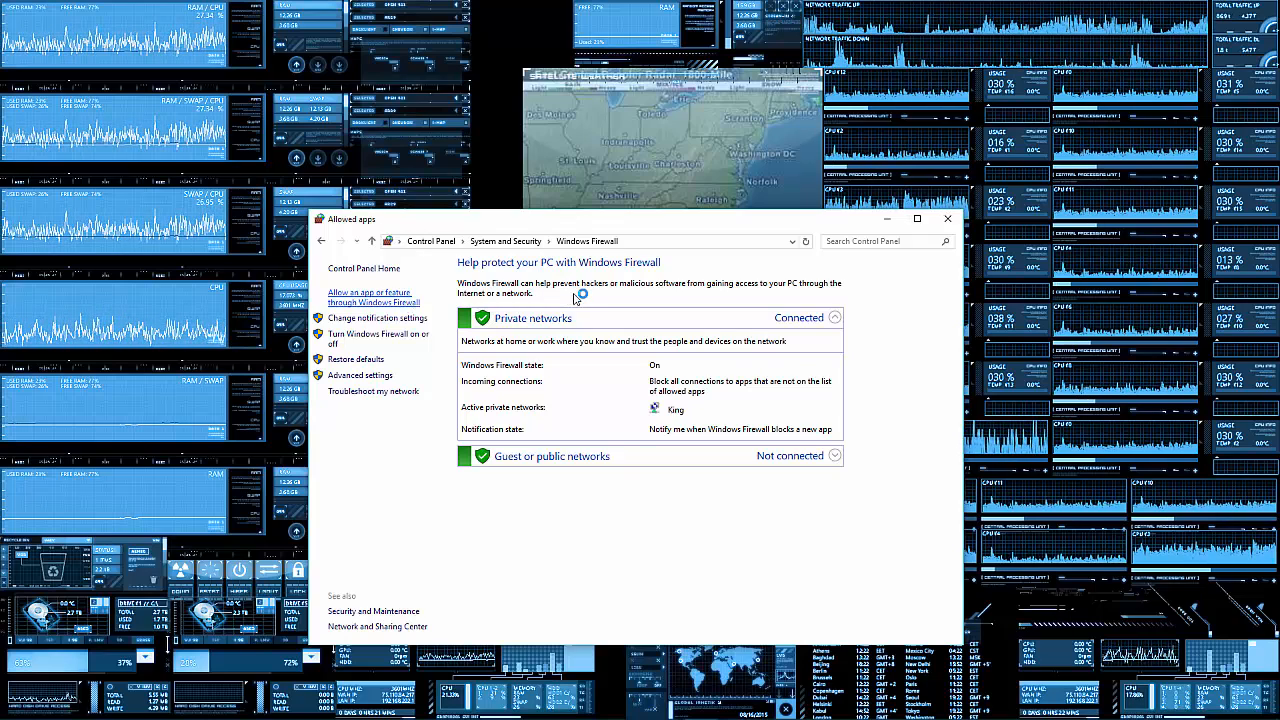
View the Allowed apps list and browse each app's Private and Public permissions
click(372, 296)
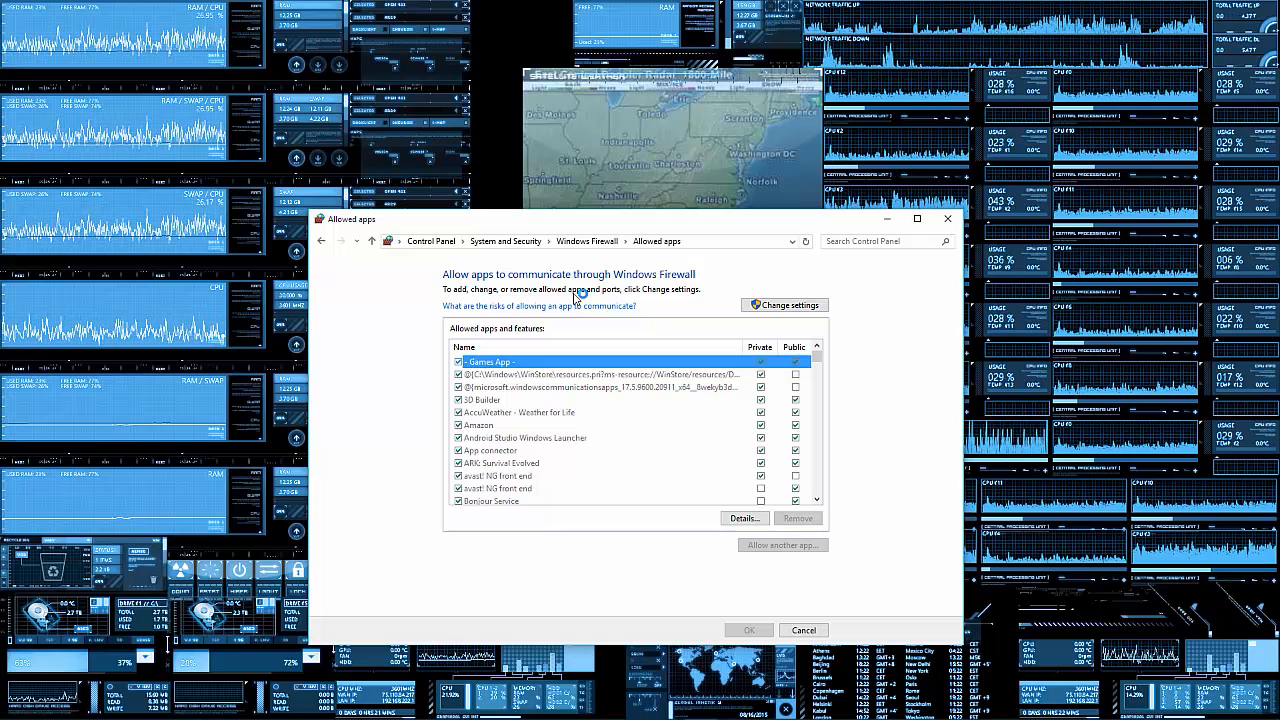
mouse_move(584, 432)
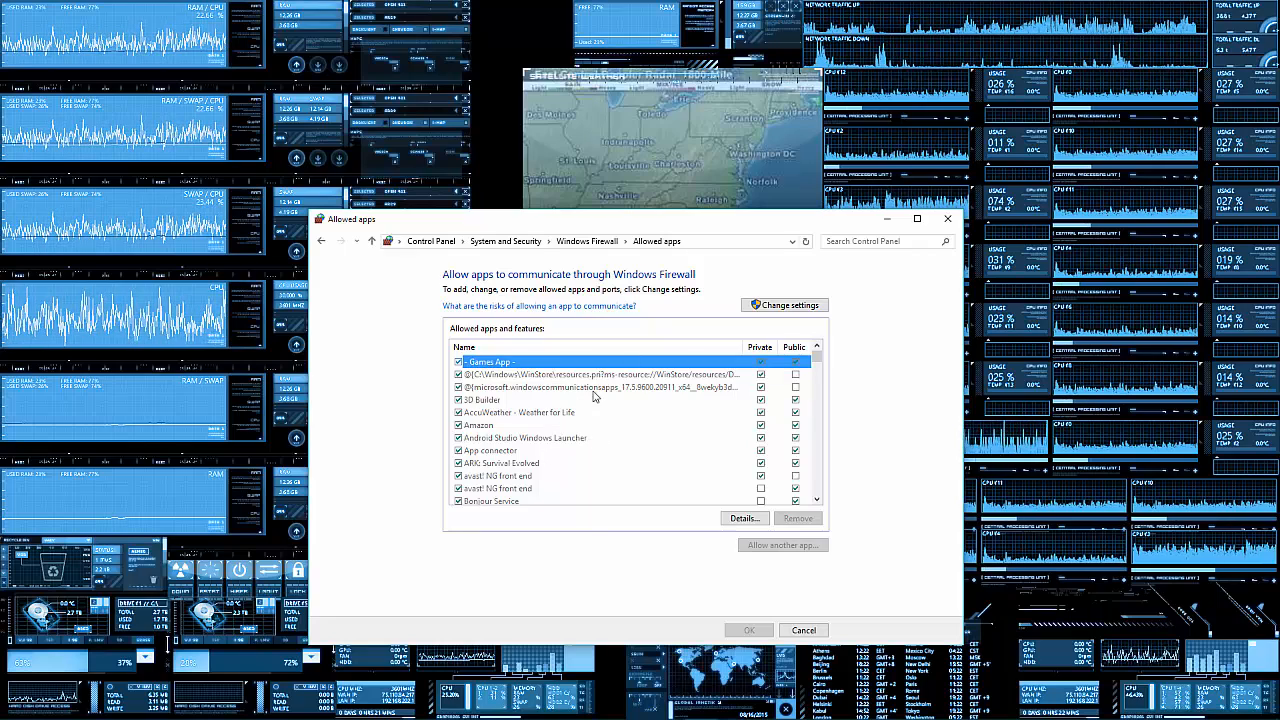
mouse_move(614, 408)
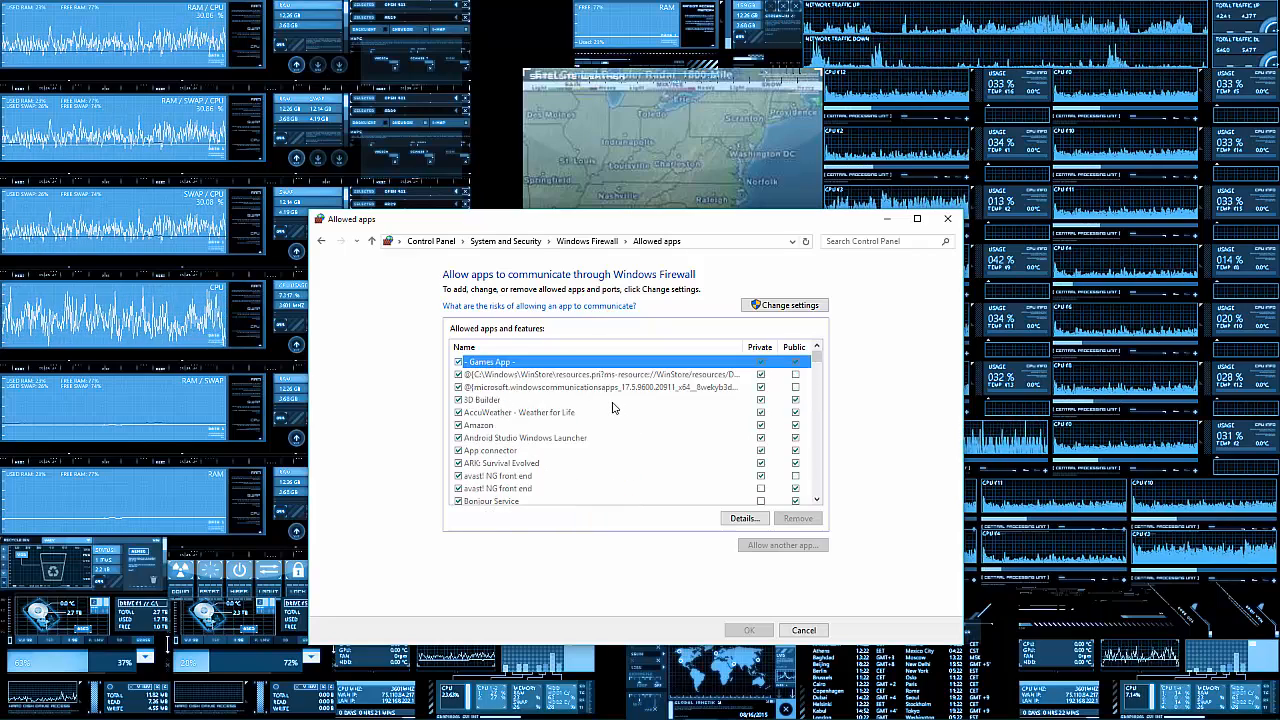
scroll(down, 3)
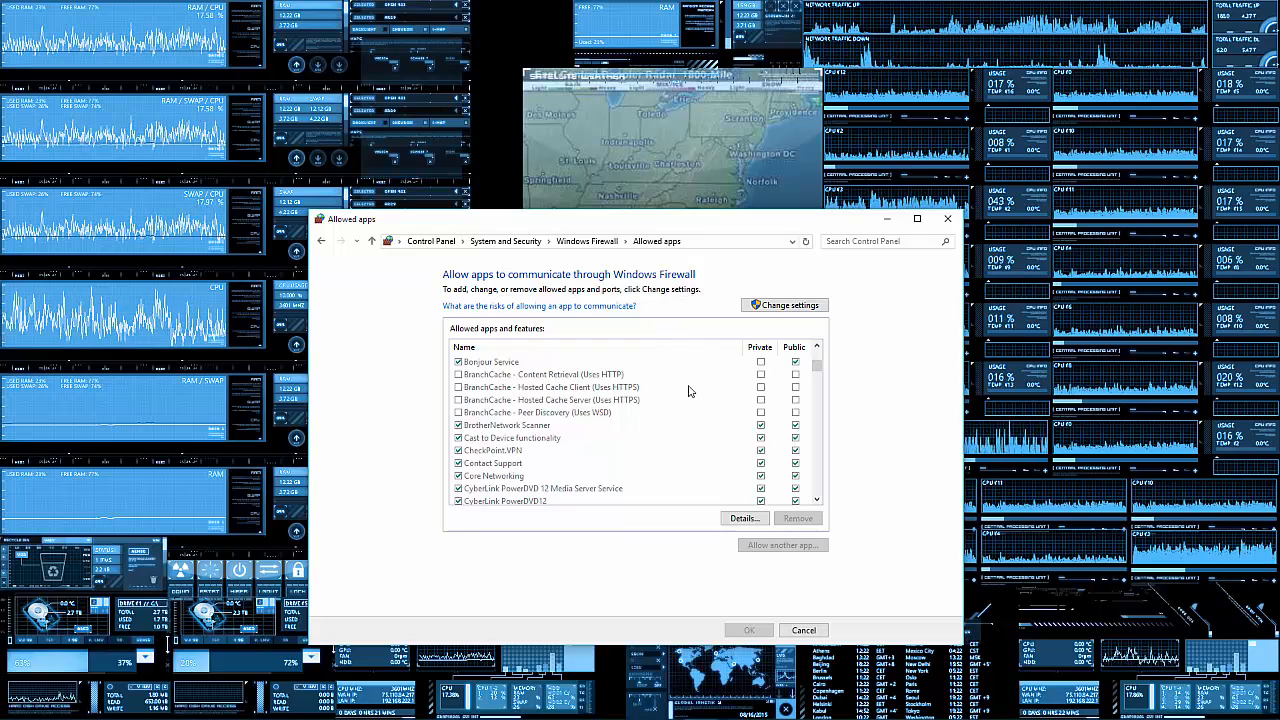
scroll(down, 3)
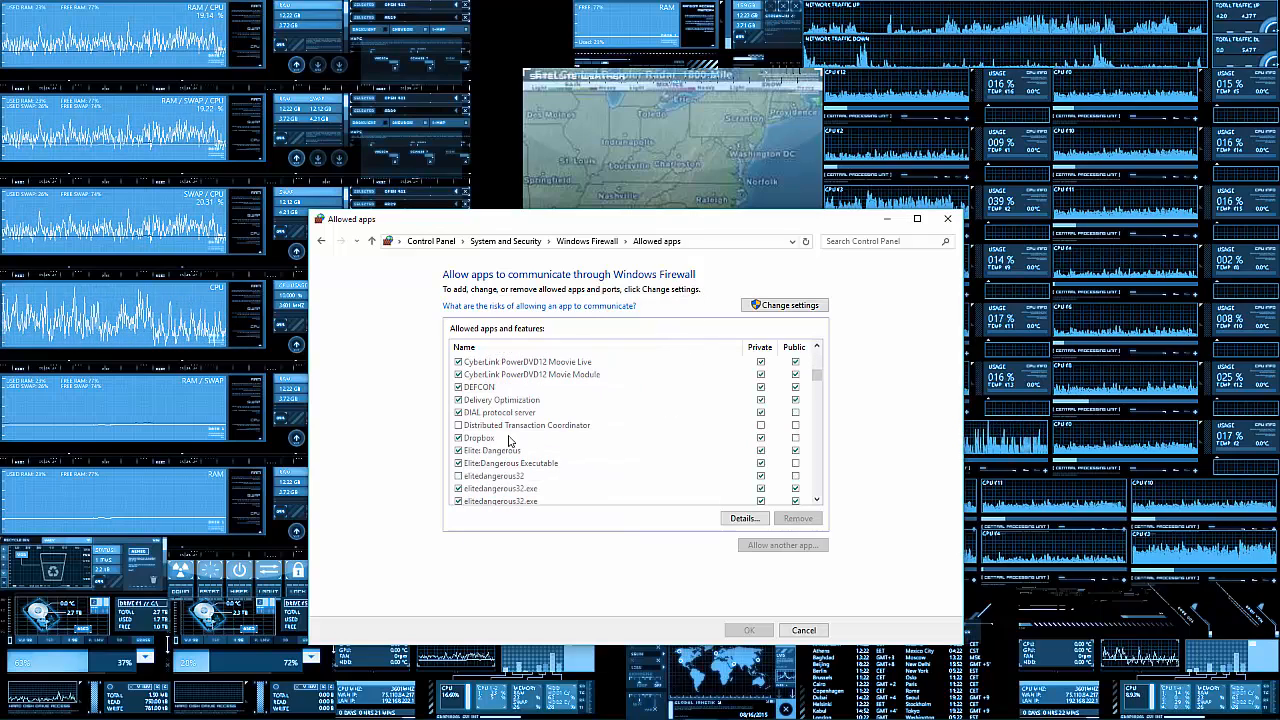
click(480, 436)
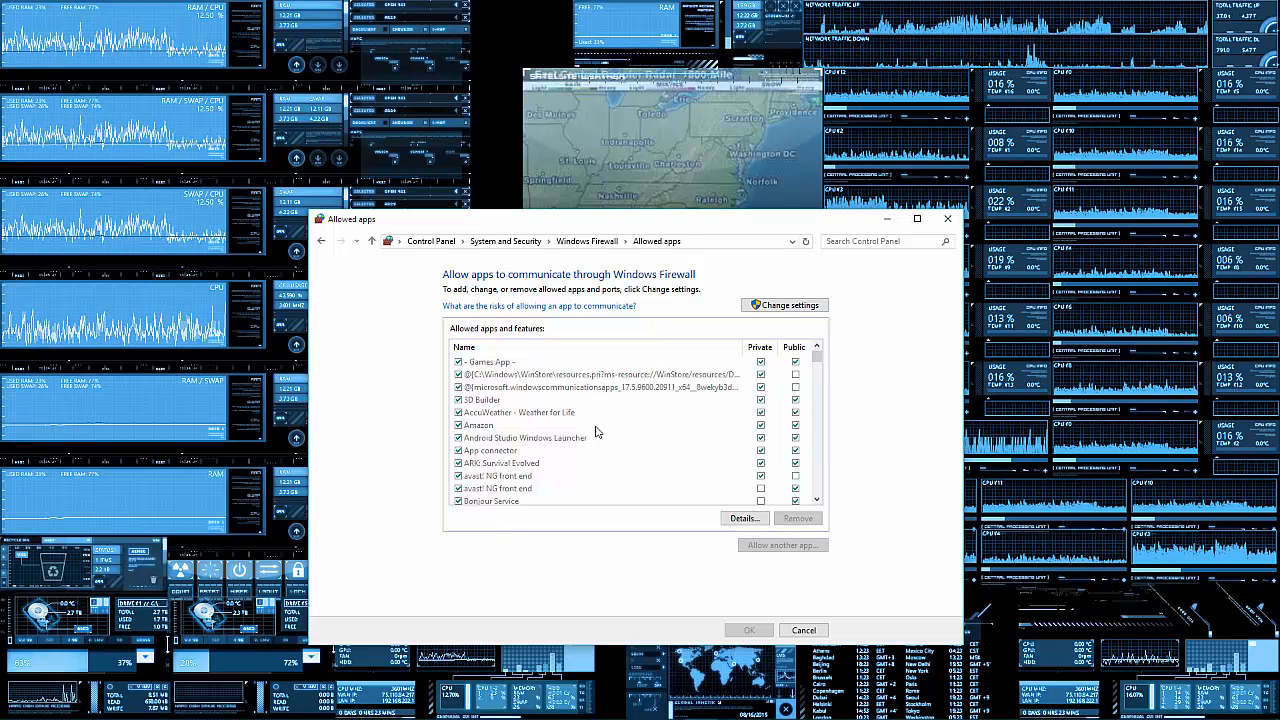
mouse_move(558, 404)
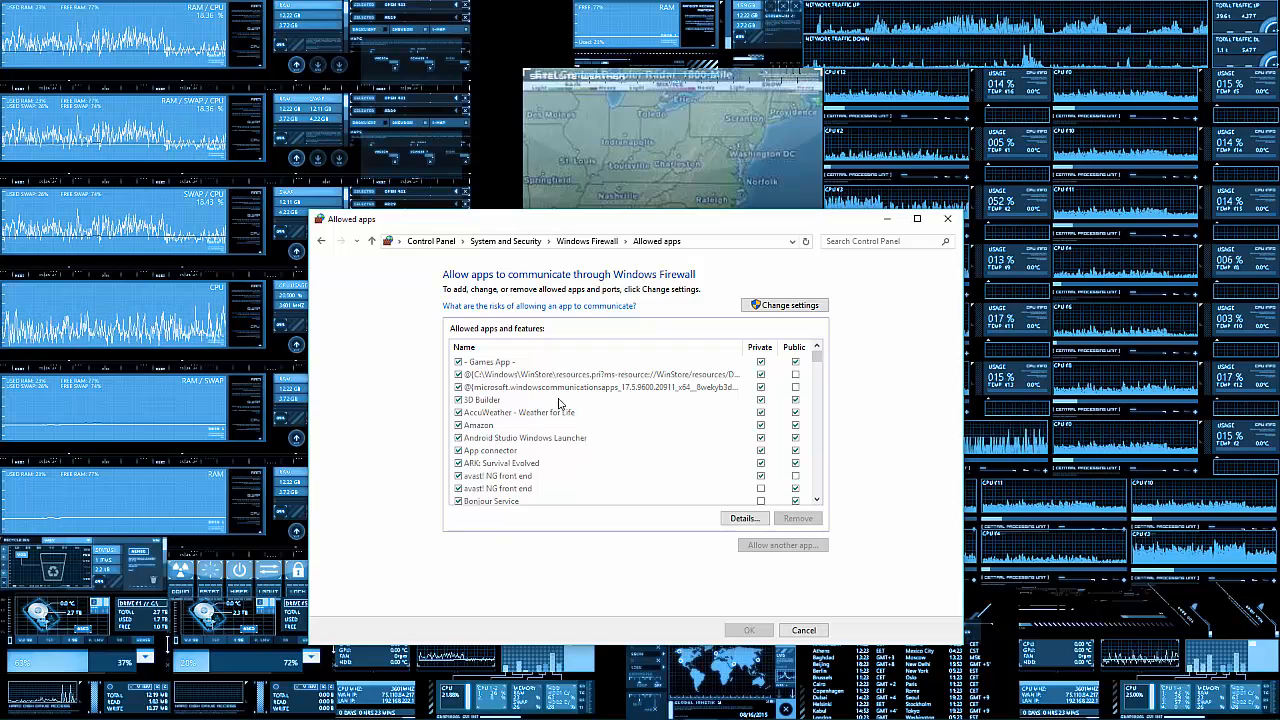
mouse_move(578, 418)
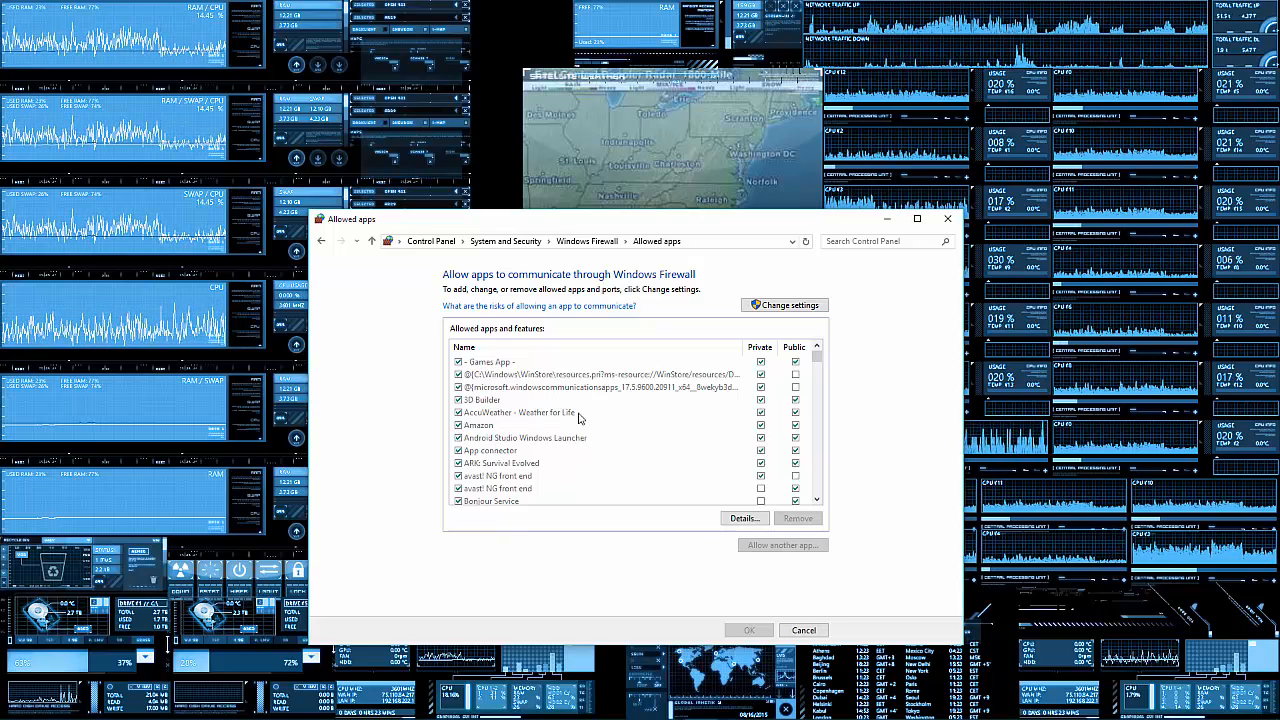
scroll(down, 3)
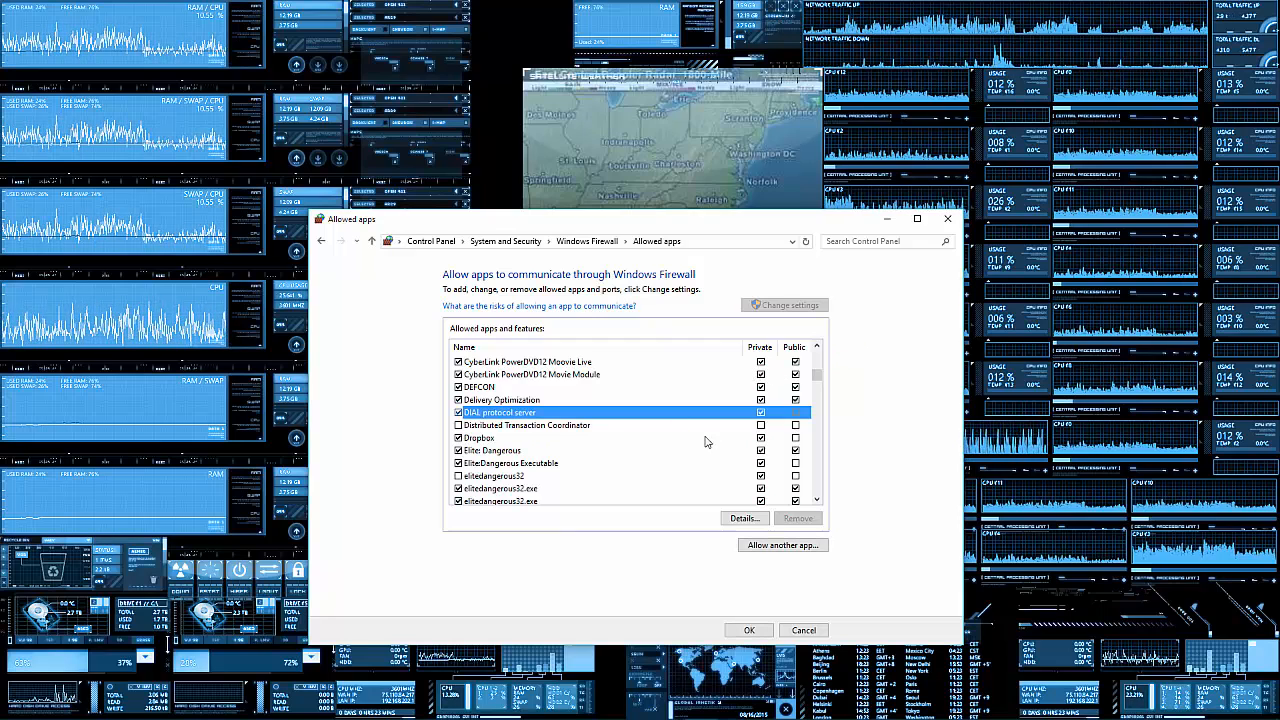
mouse_move(688, 408)
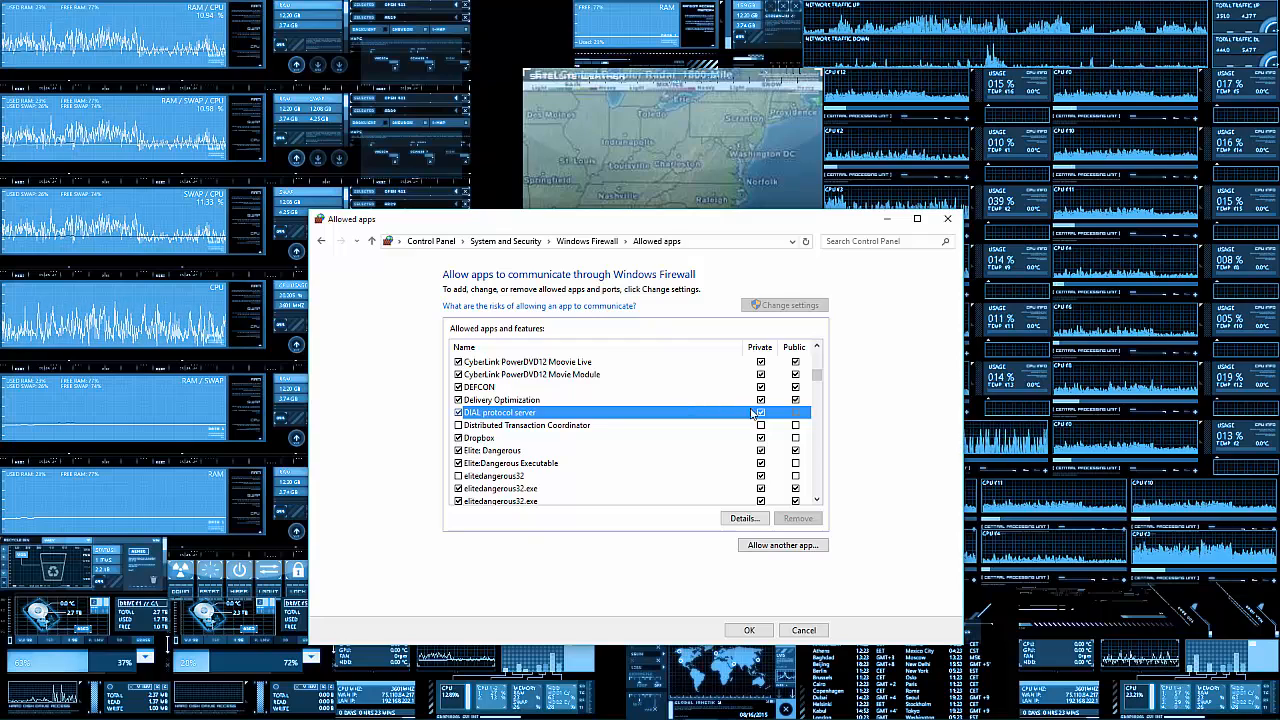
Toggle an app's Private network checkbox and close the Windows Firewall window
click(502, 400)
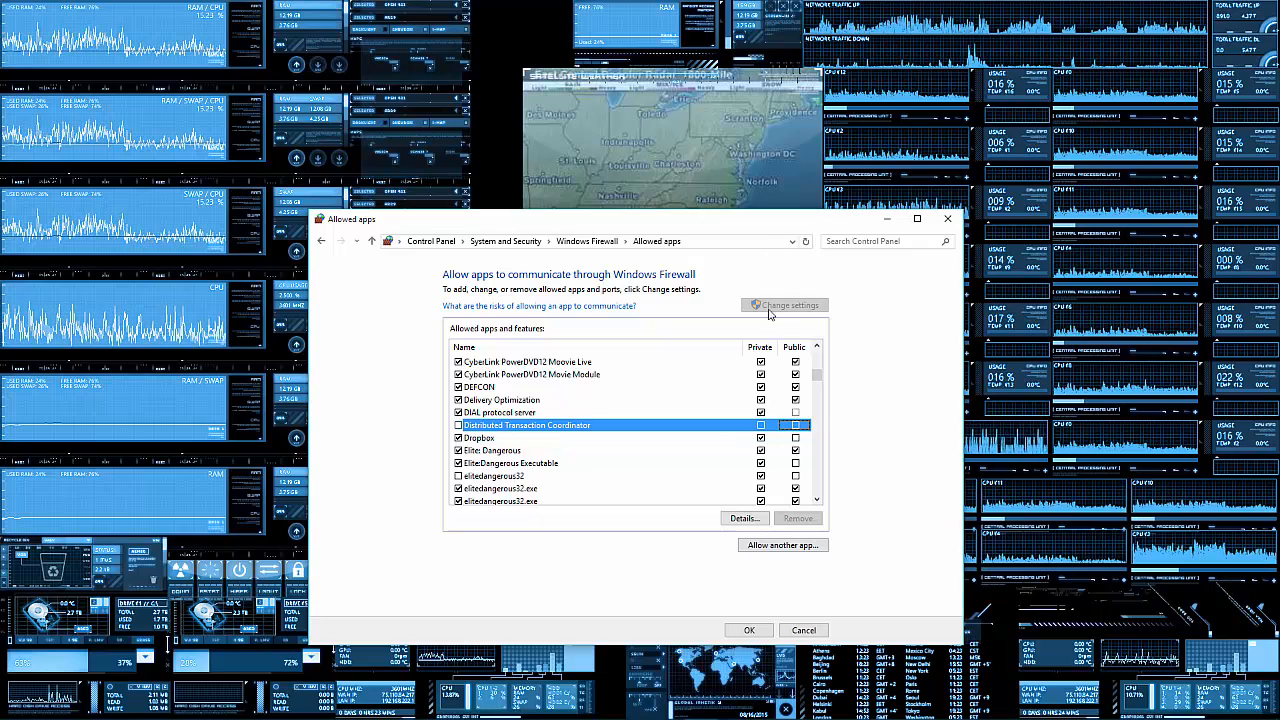
mouse_move(336, 240)
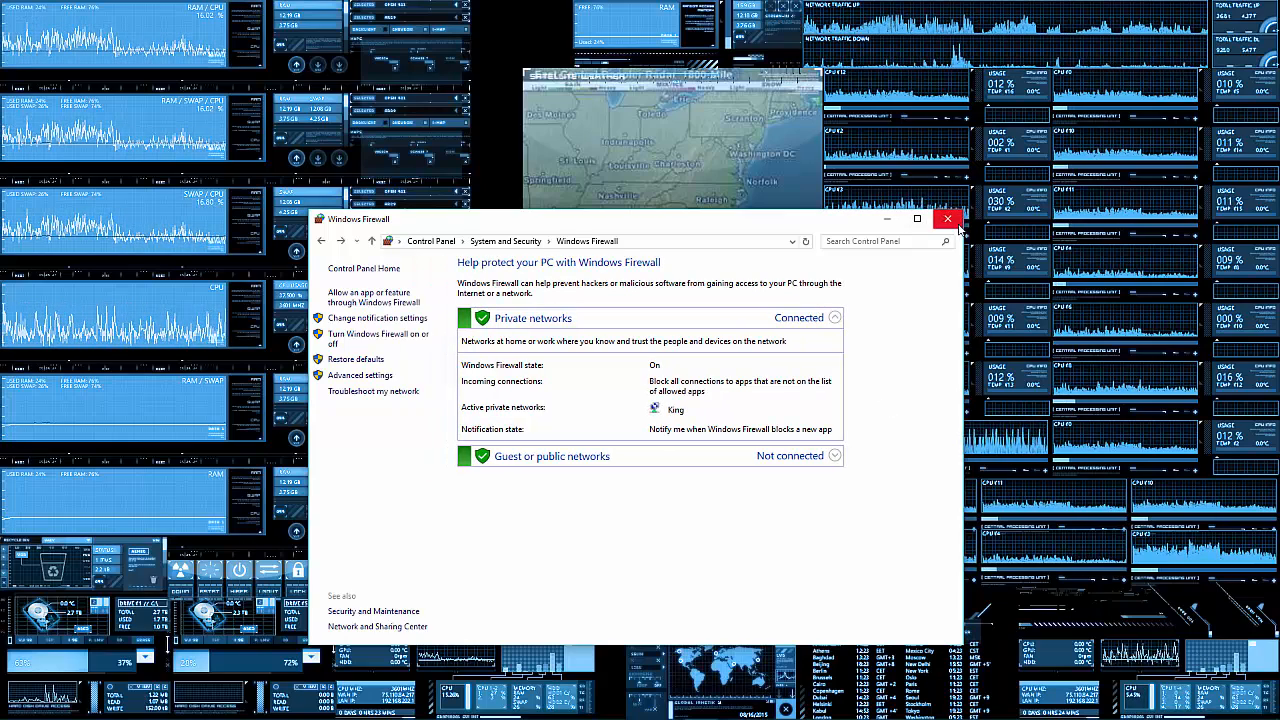
click(948, 218)
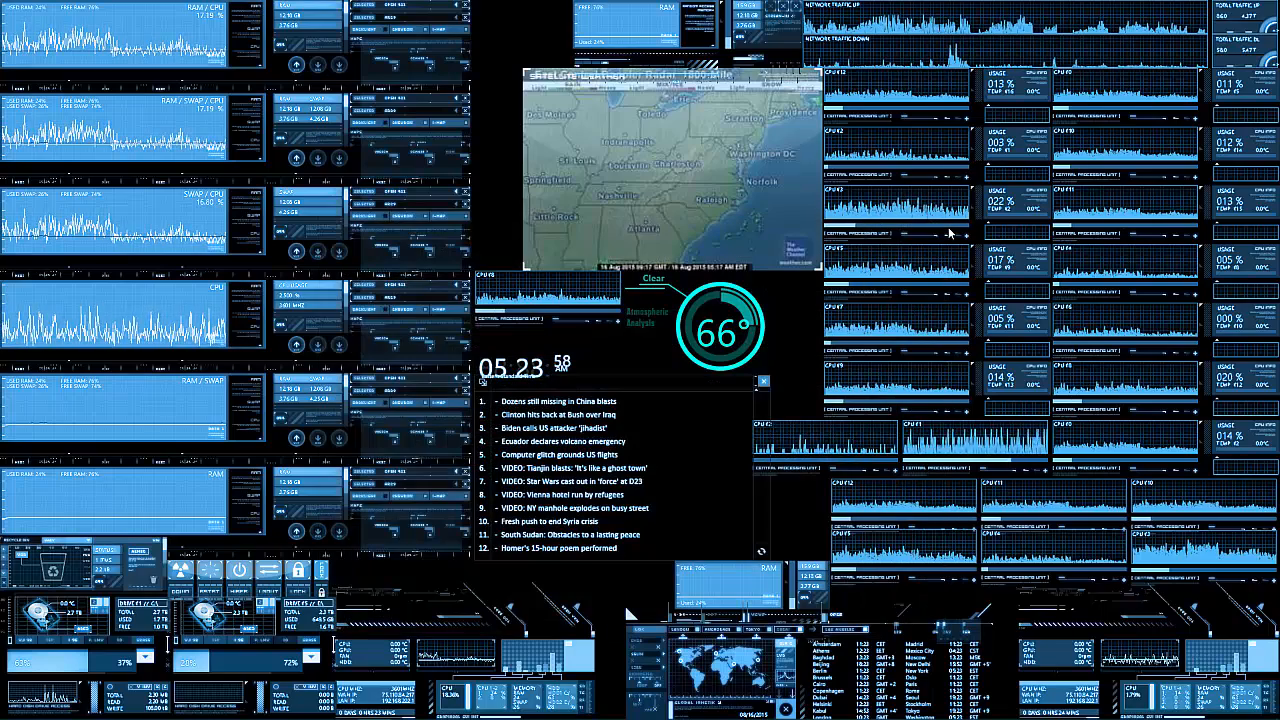